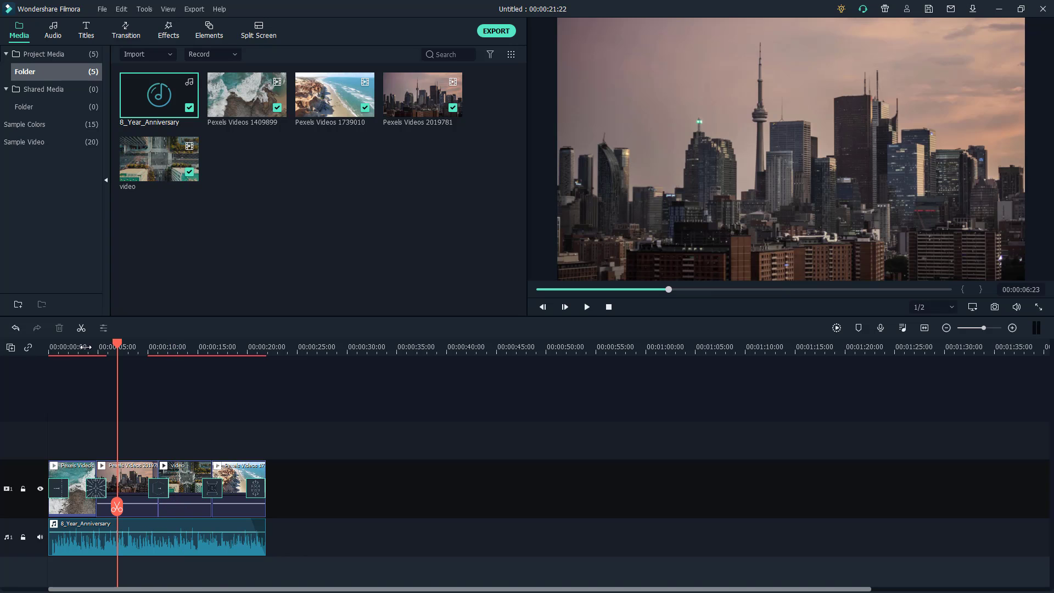
Step: Preview the project, then start a local export with MP3 as the output format
click(585, 306)
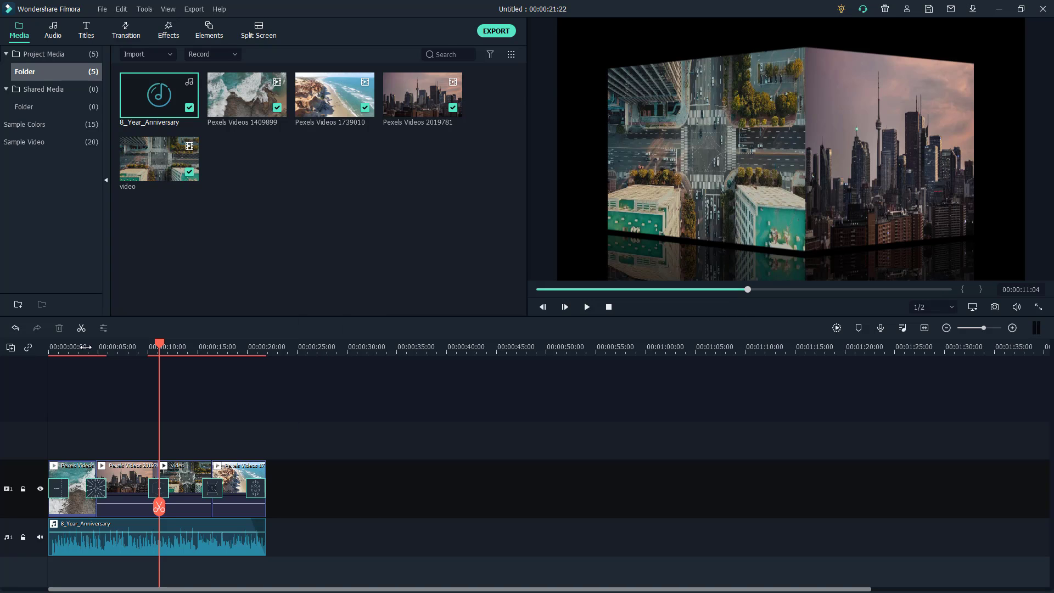
click(193, 9)
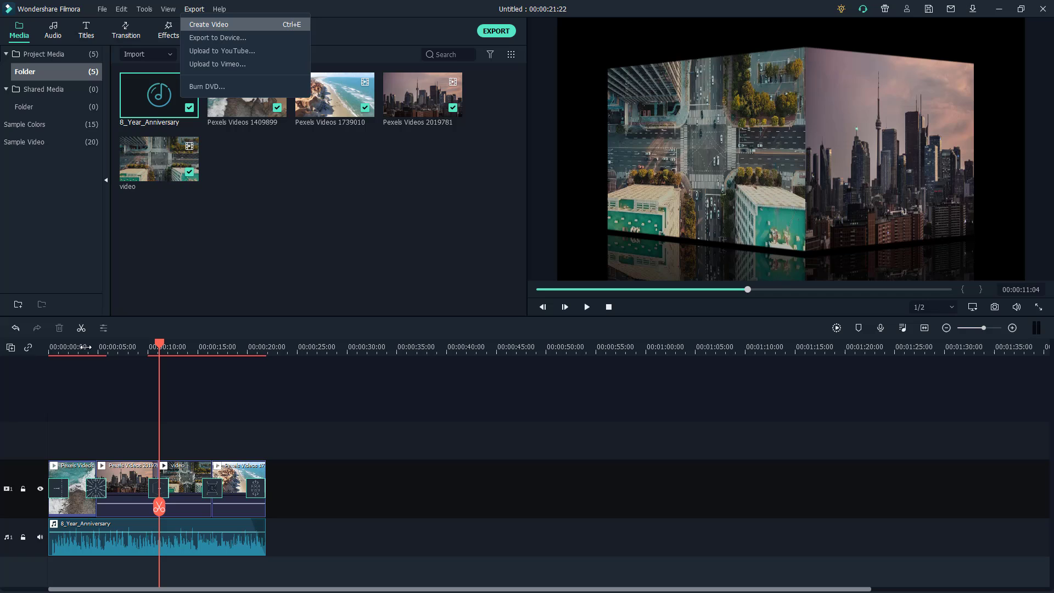
click(209, 24)
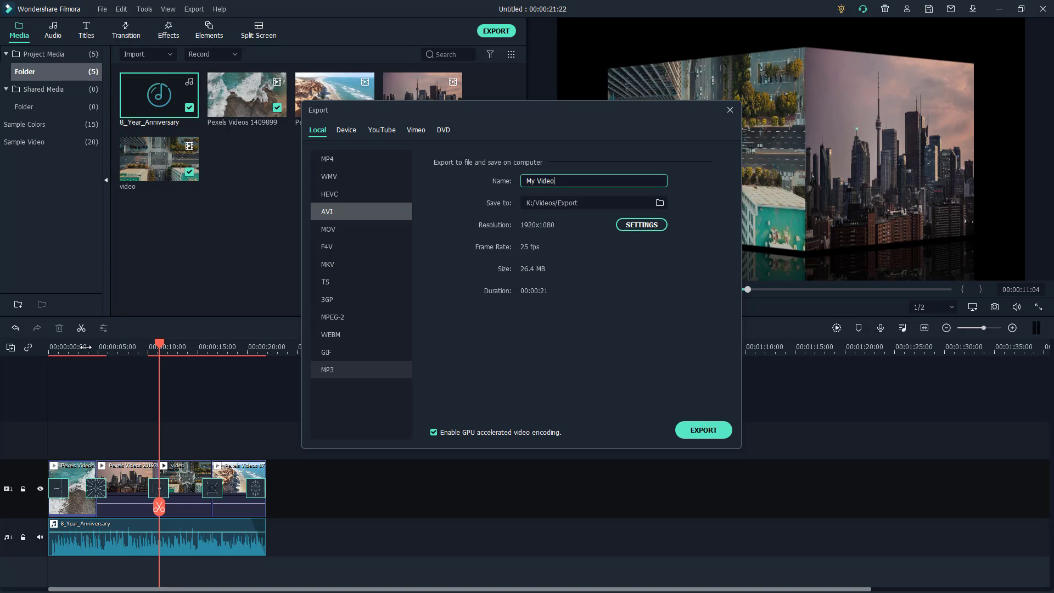
click(362, 369)
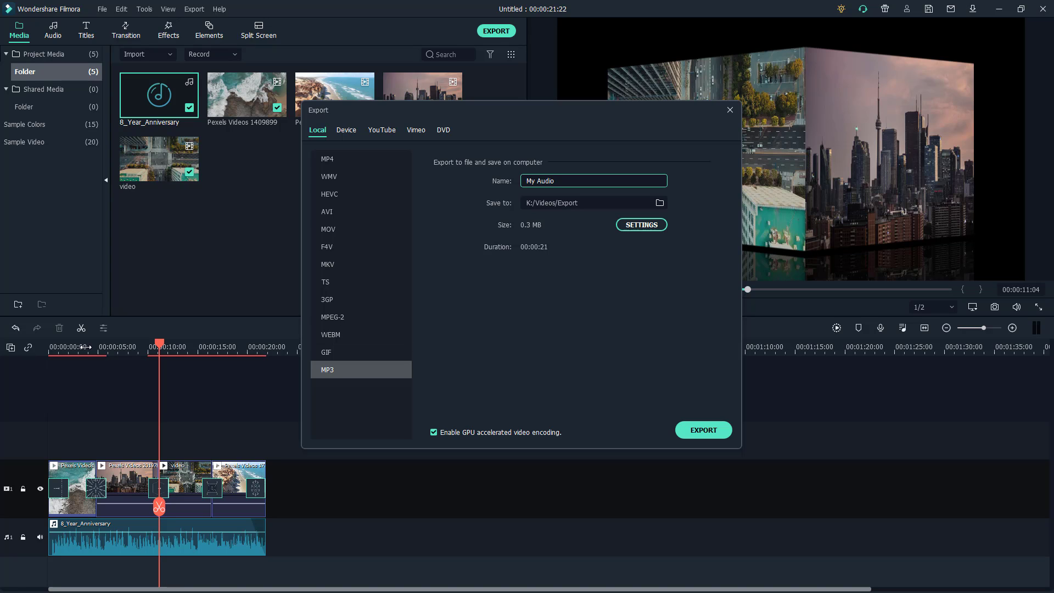
Step: Replace the export file name with 'MyfirstAudioOnlyExport'
triple_click(592, 180)
text(M)
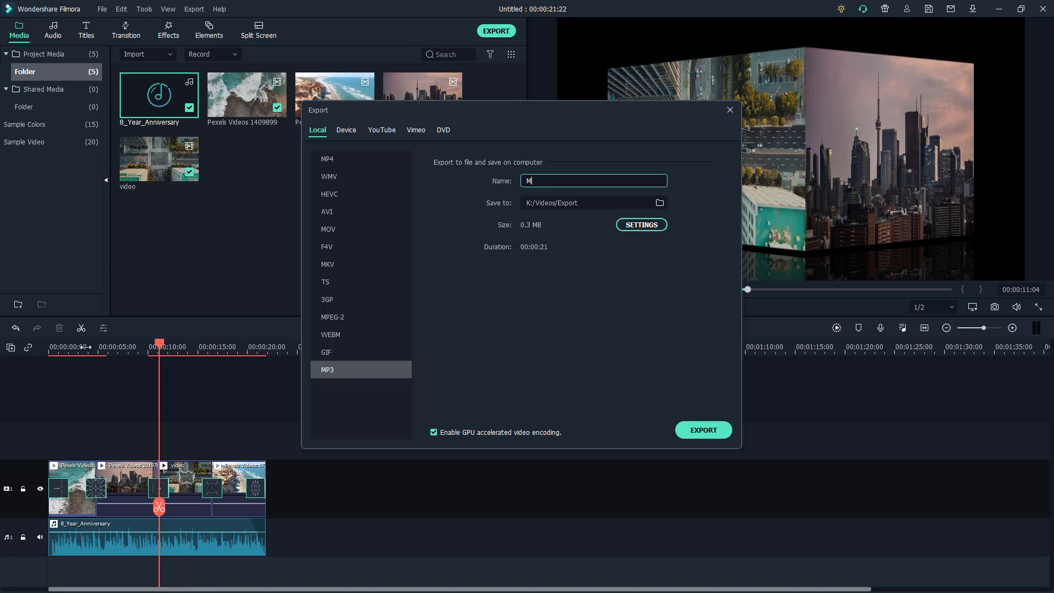
text(yfirstAudioO)
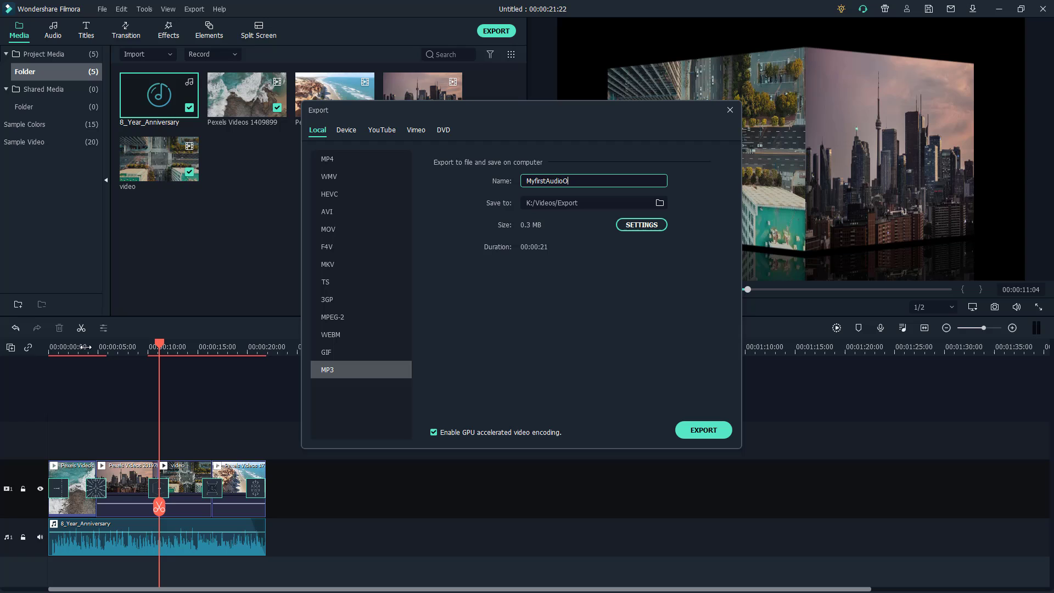
text(nlyExport)
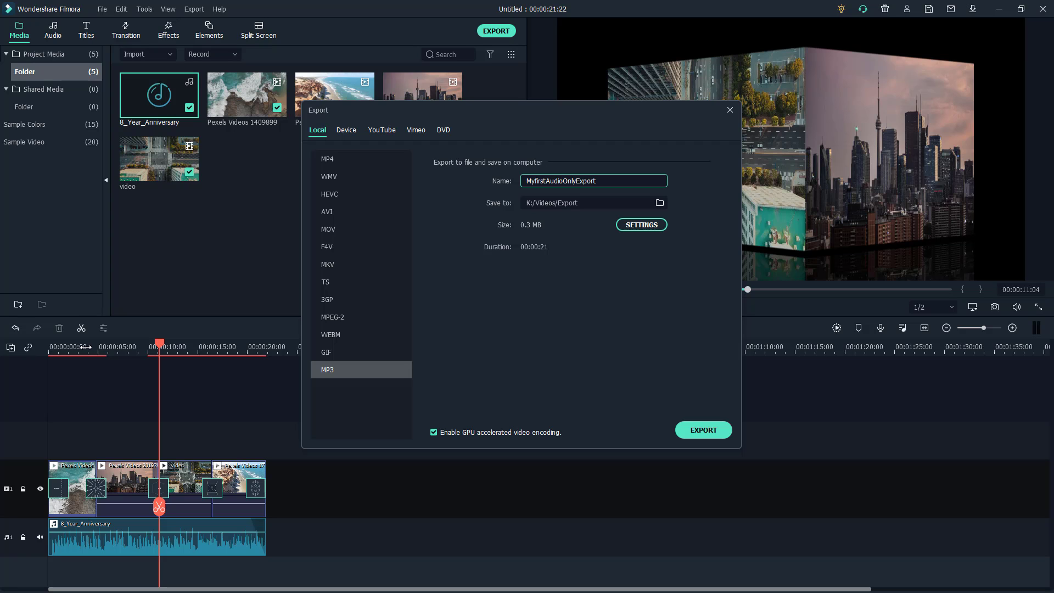
click(592, 202)
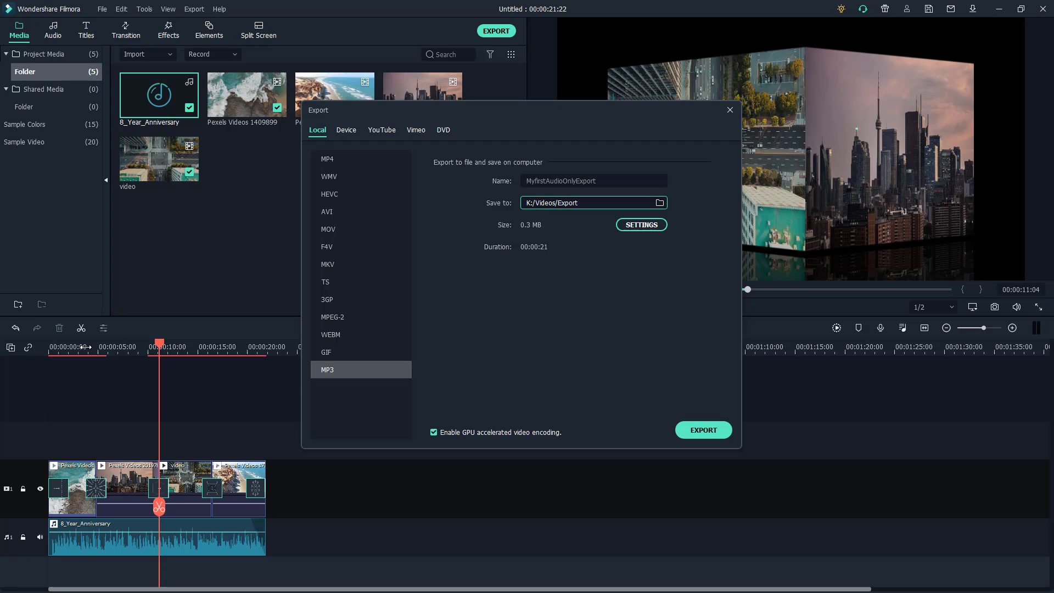
Step: Reconfirm K:/Videos/Export as the save folder and bring up the MP3 audio settings
click(659, 202)
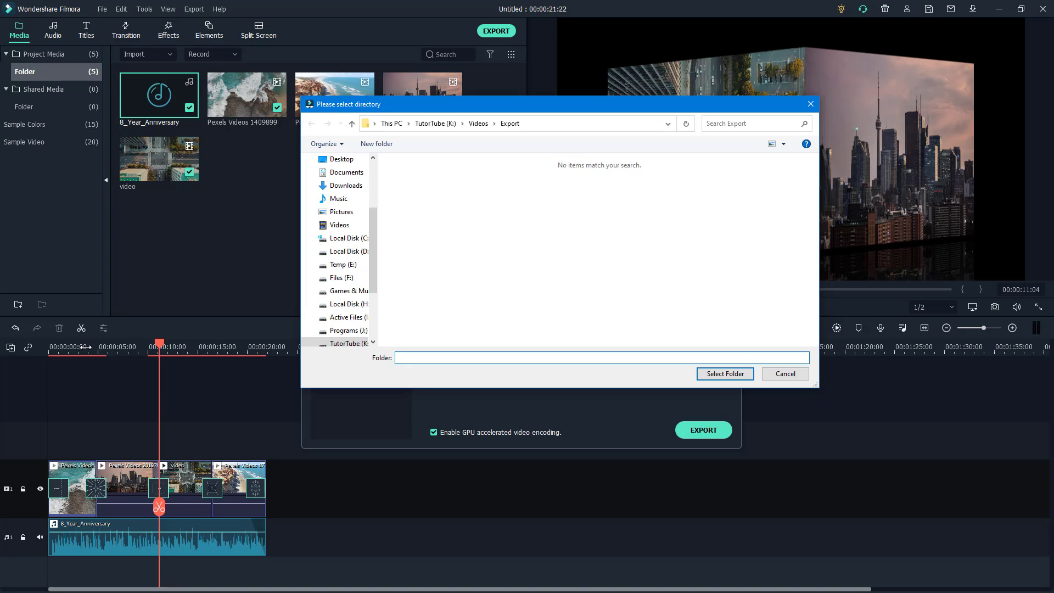
click(601, 357)
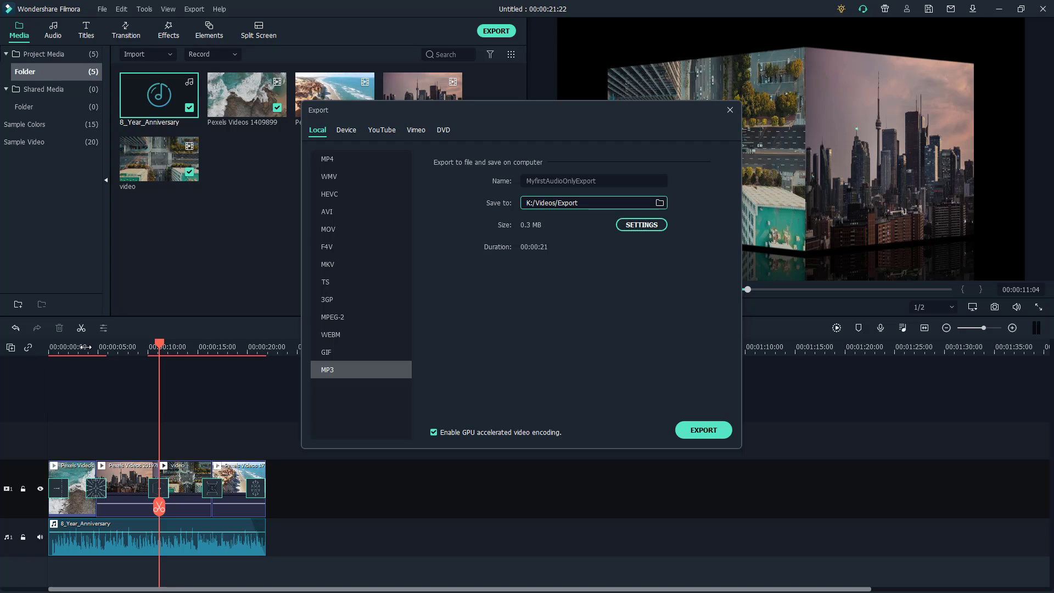
click(640, 224)
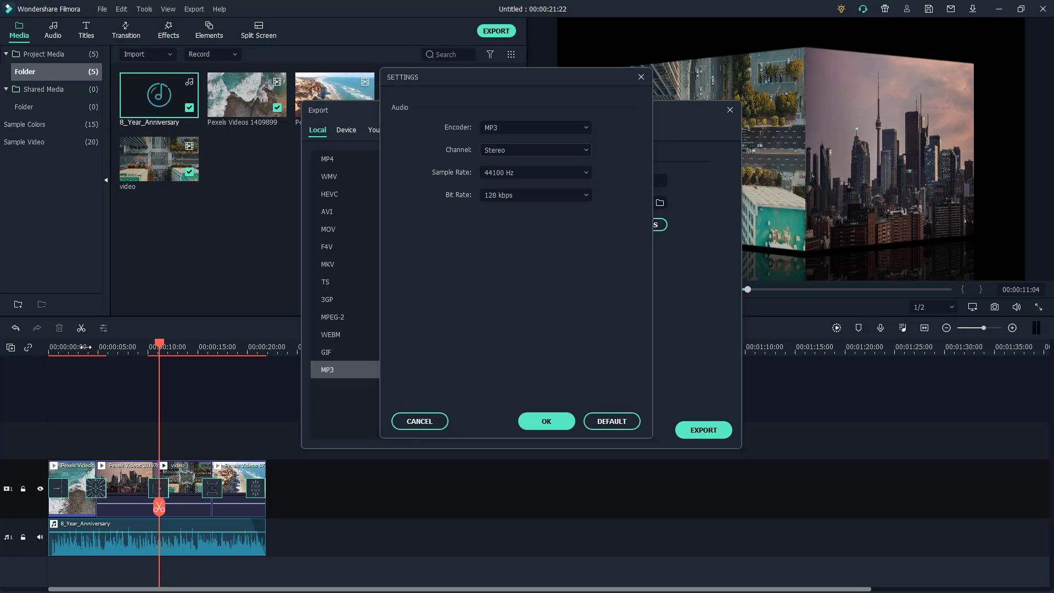
Step: Set the MP3 encoding to Stereo, 48000 Hz and 320 kbps and apply it
click(535, 151)
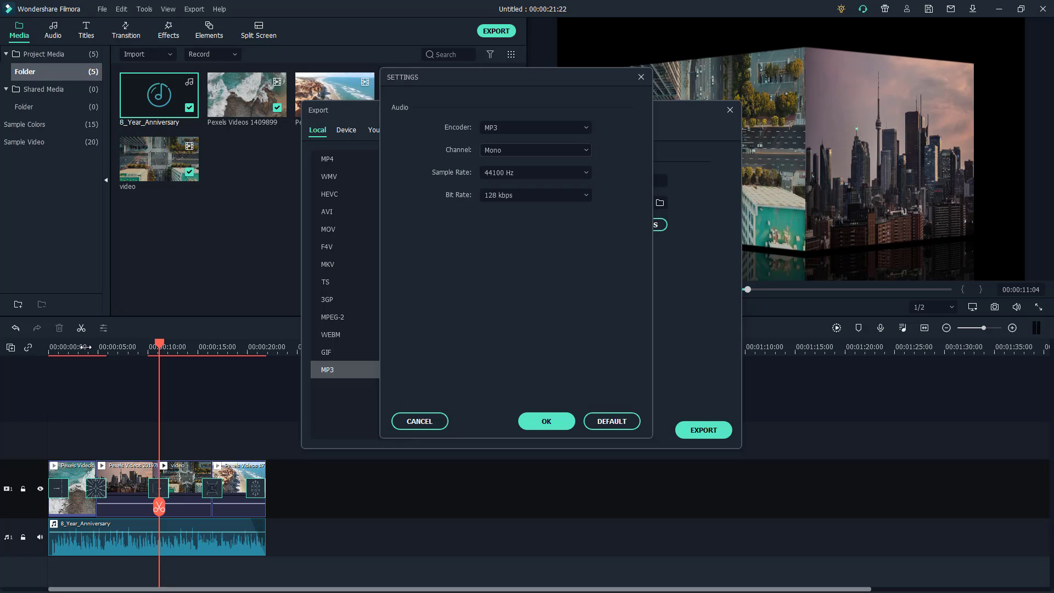
click(535, 150)
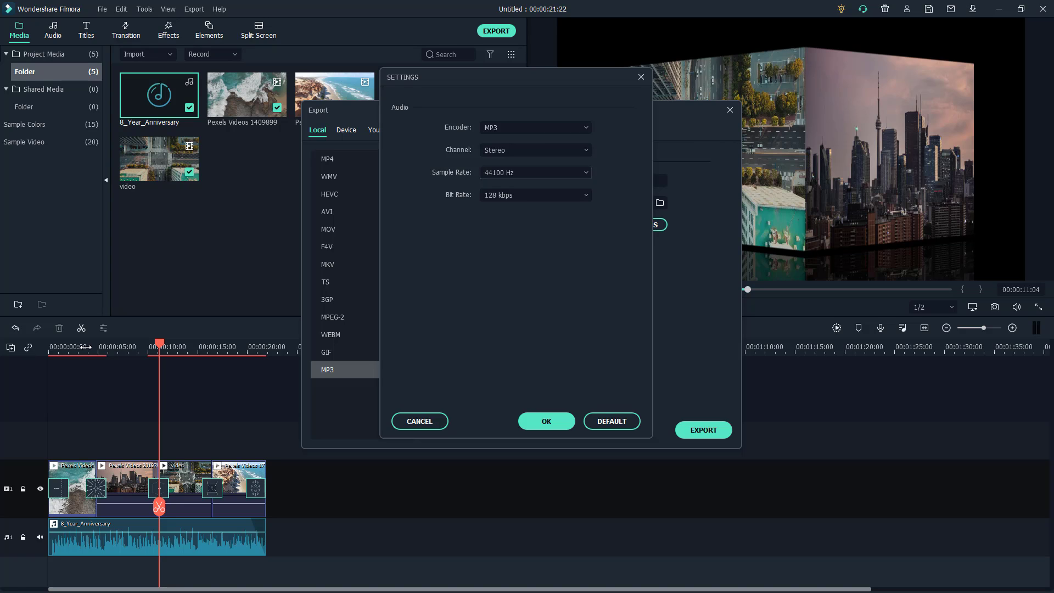
click(535, 173)
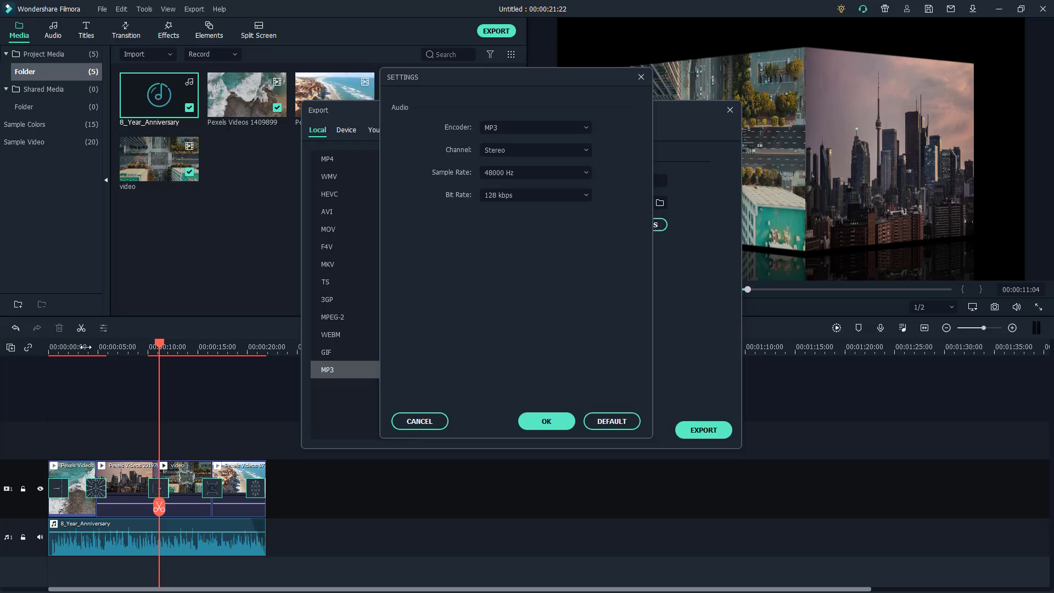
click(535, 196)
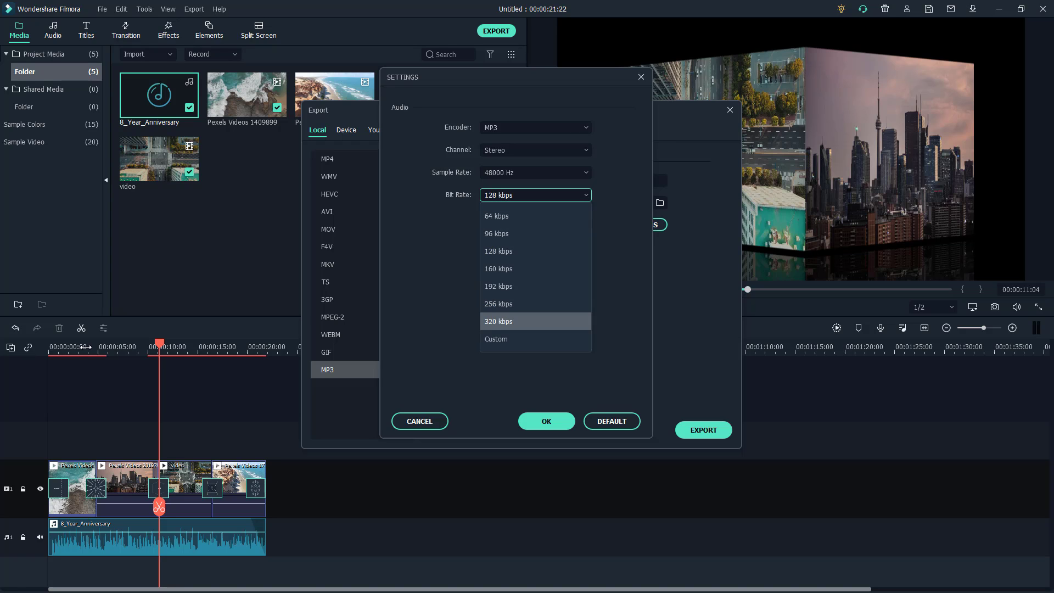
click(495, 340)
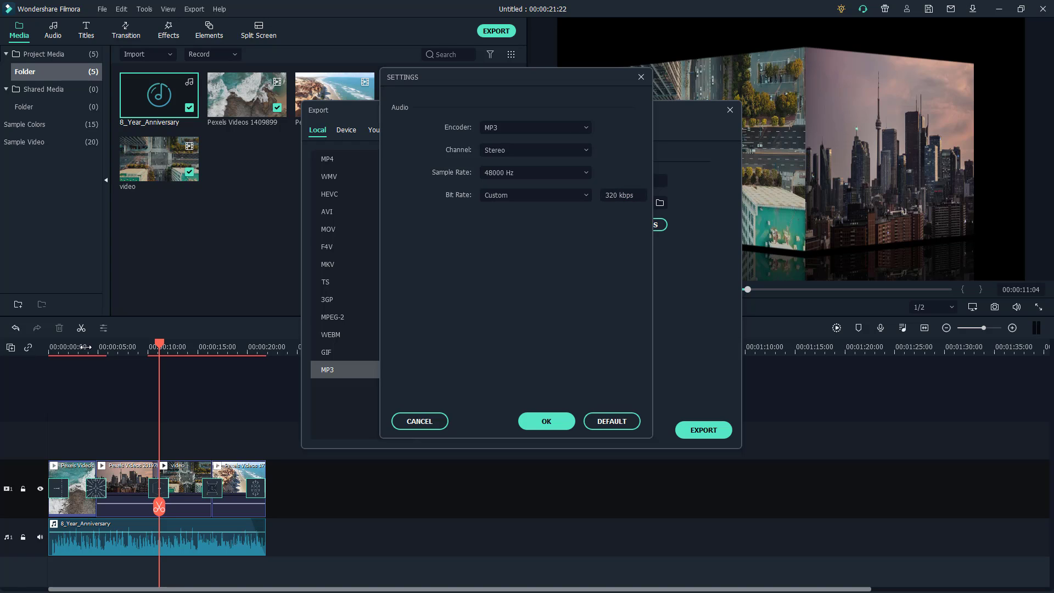
click(535, 195)
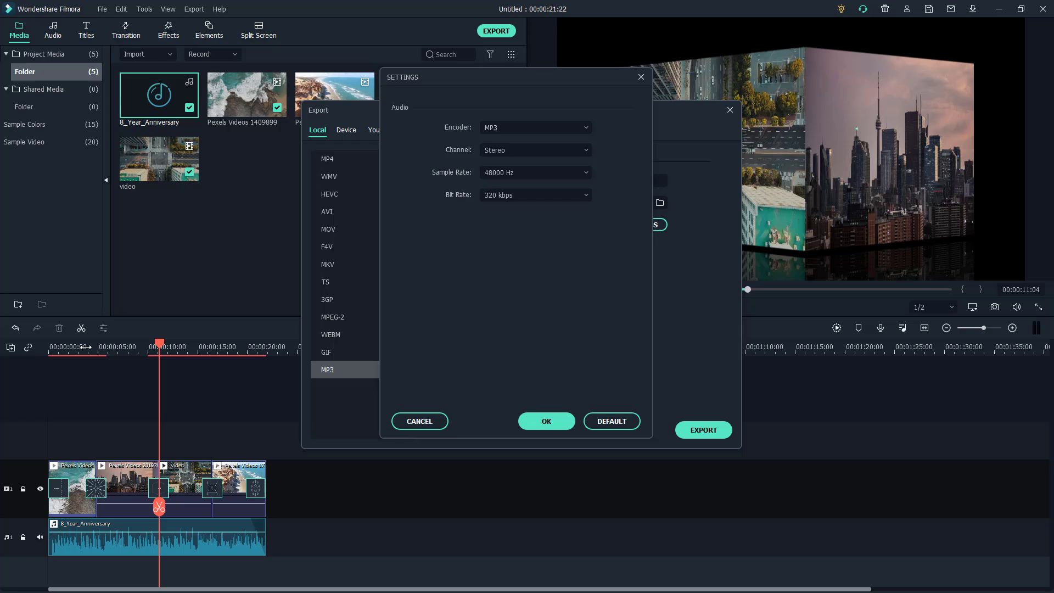
click(535, 195)
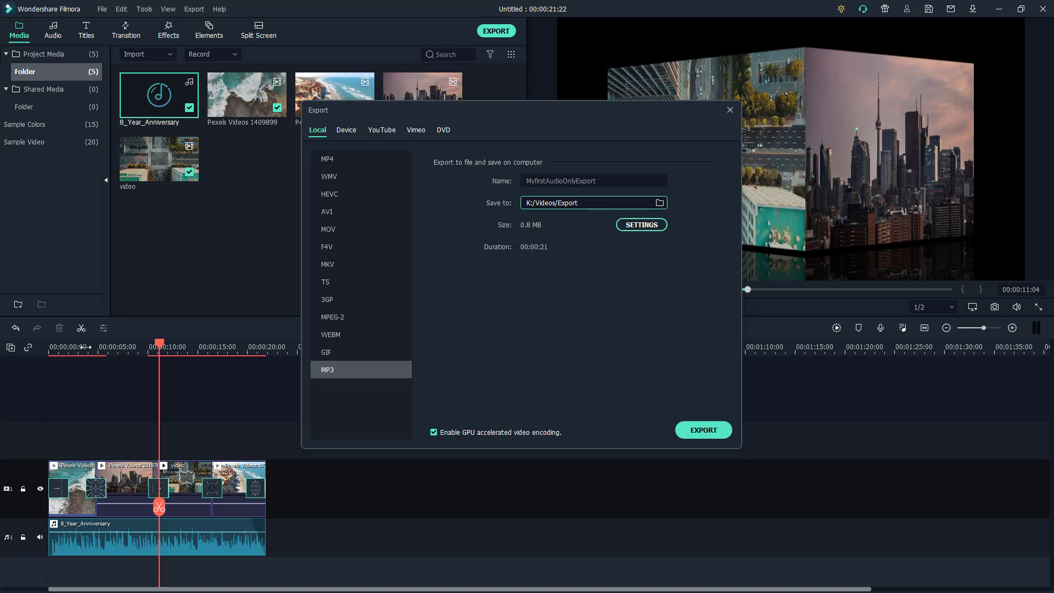
click(703, 430)
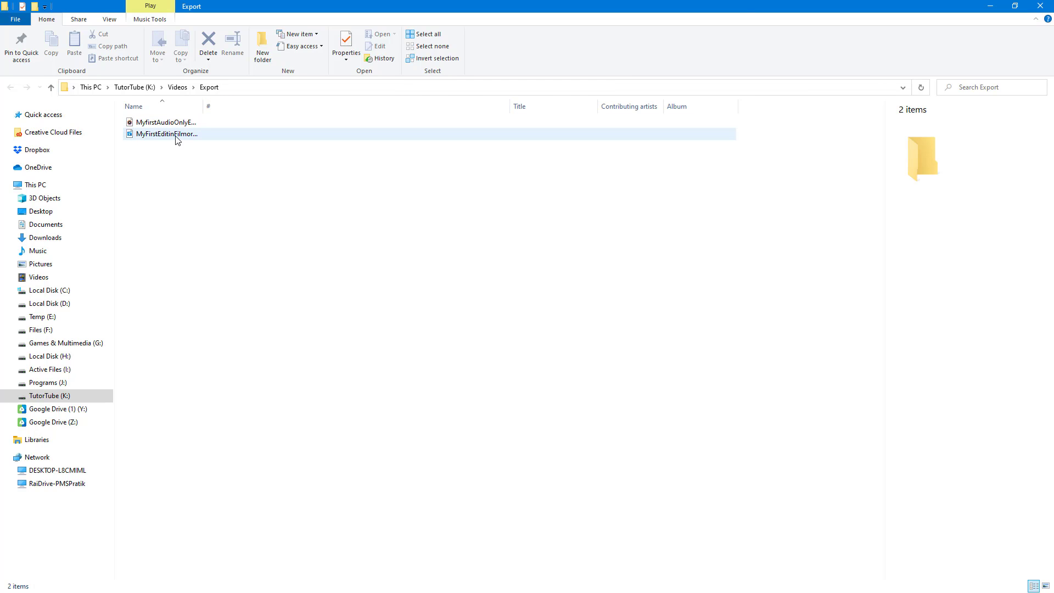
Step: Check the 855 KB, 320 kbps MP3's details against the earlier MyFirstEditinFilmora.mp4
click(166, 122)
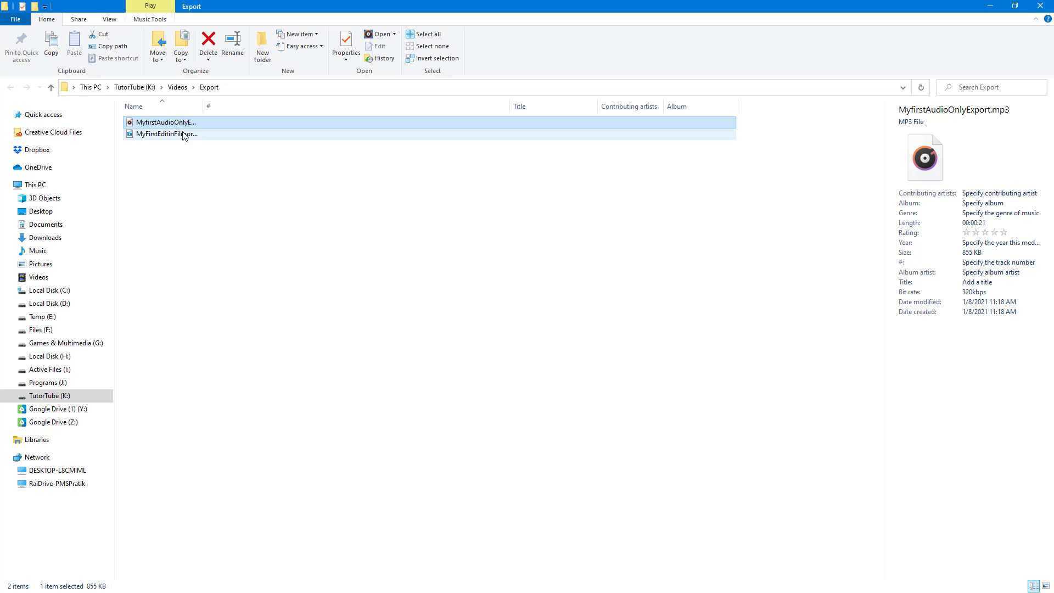
click(166, 134)
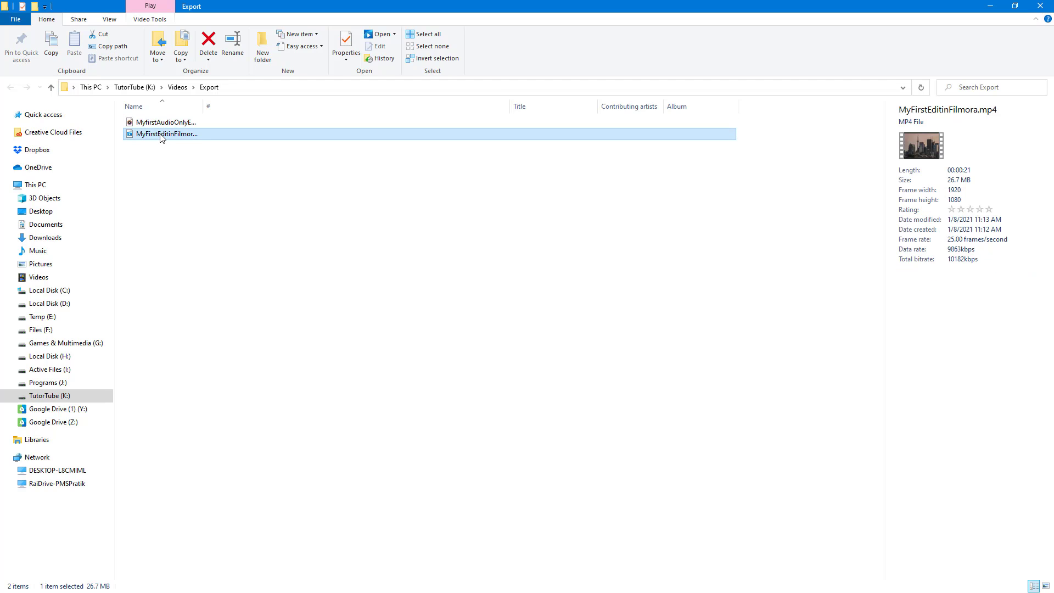
click(166, 122)
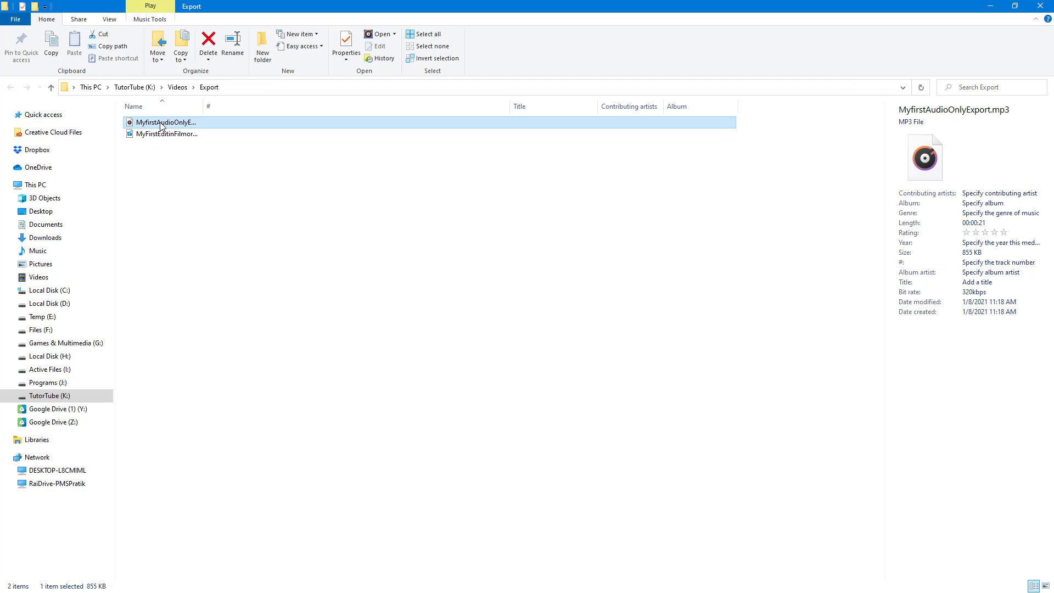
mouse_move(165, 122)
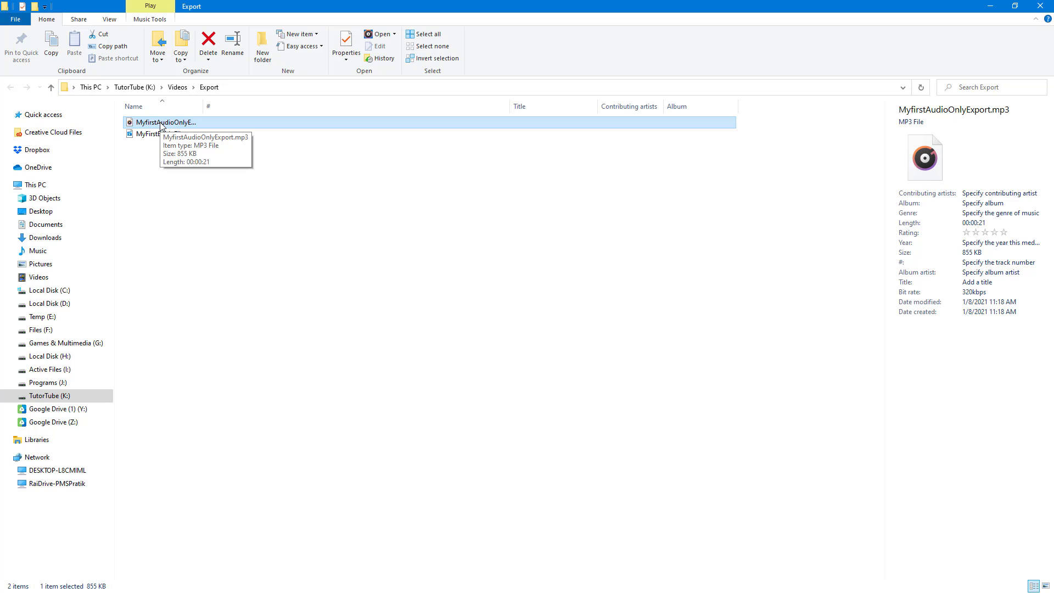
Step: Play MyfirstAudioOnlyExport.mp3 in Groove Music for a few seconds, then close the player
double_click(165, 122)
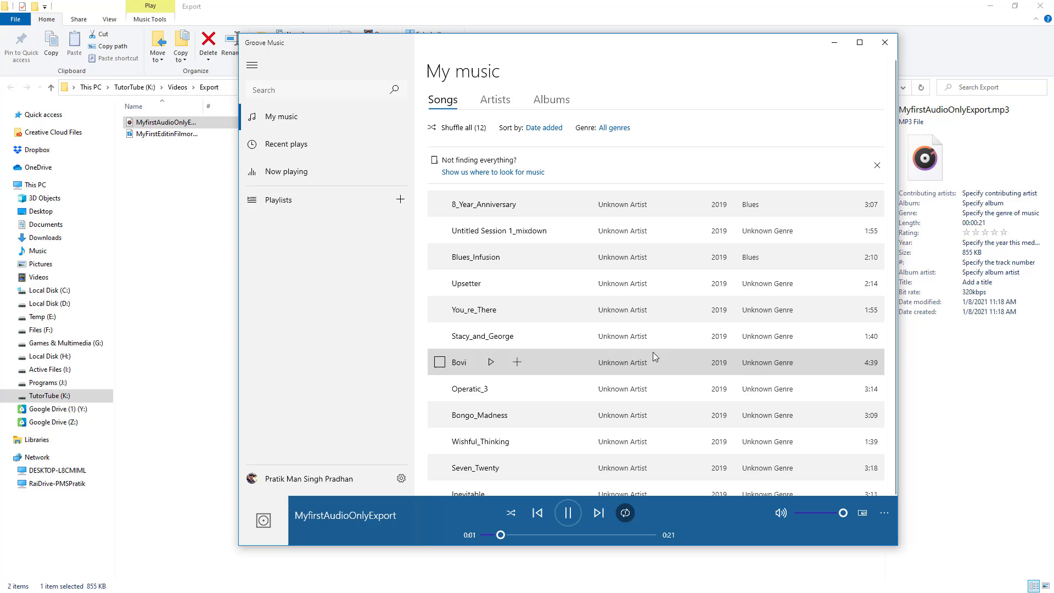
mouse_move(885, 42)
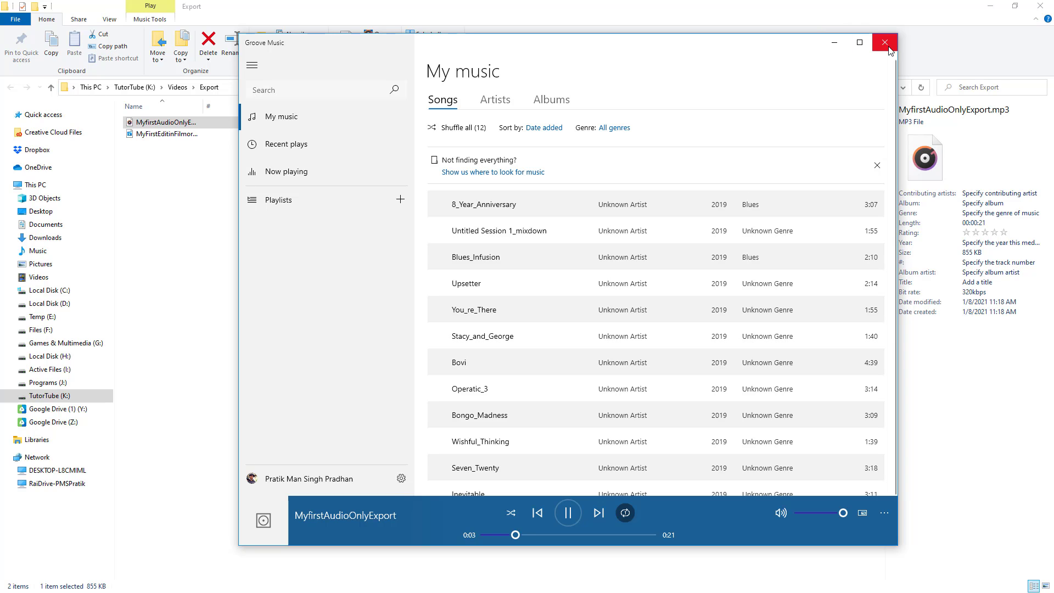
click(885, 43)
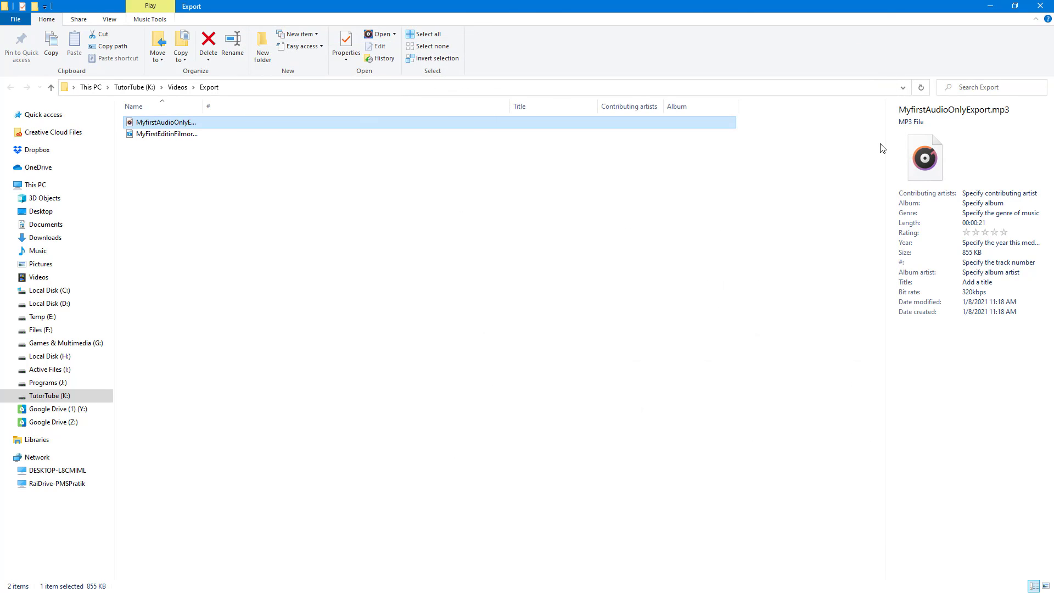